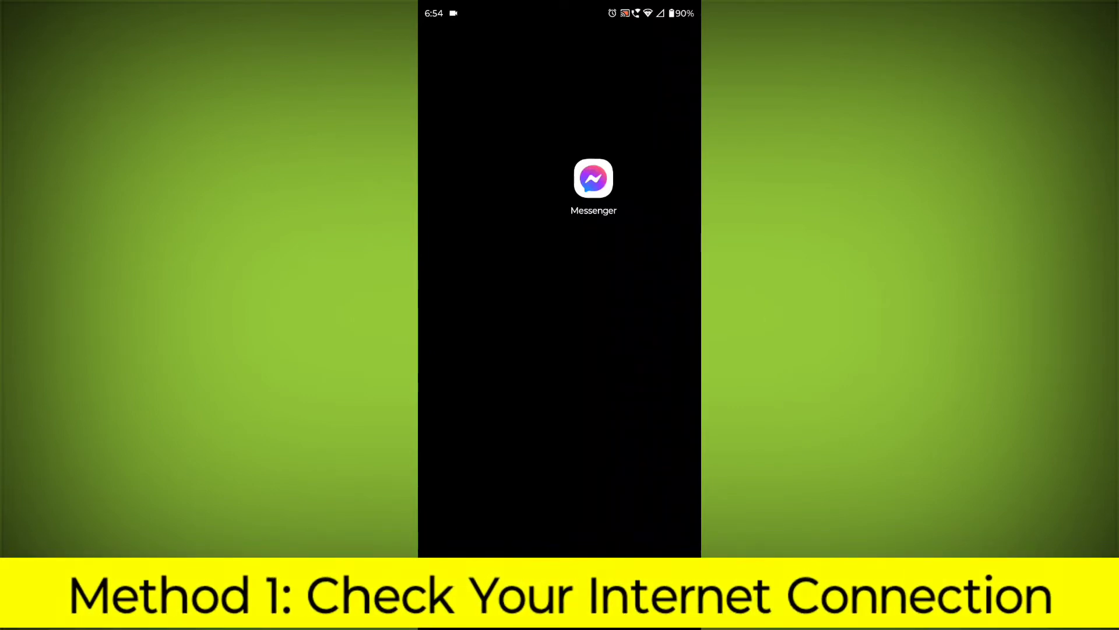
Step: Bring up the power menu showing Emergency, Lockdown, Power off and Restart
scroll("down", 3)
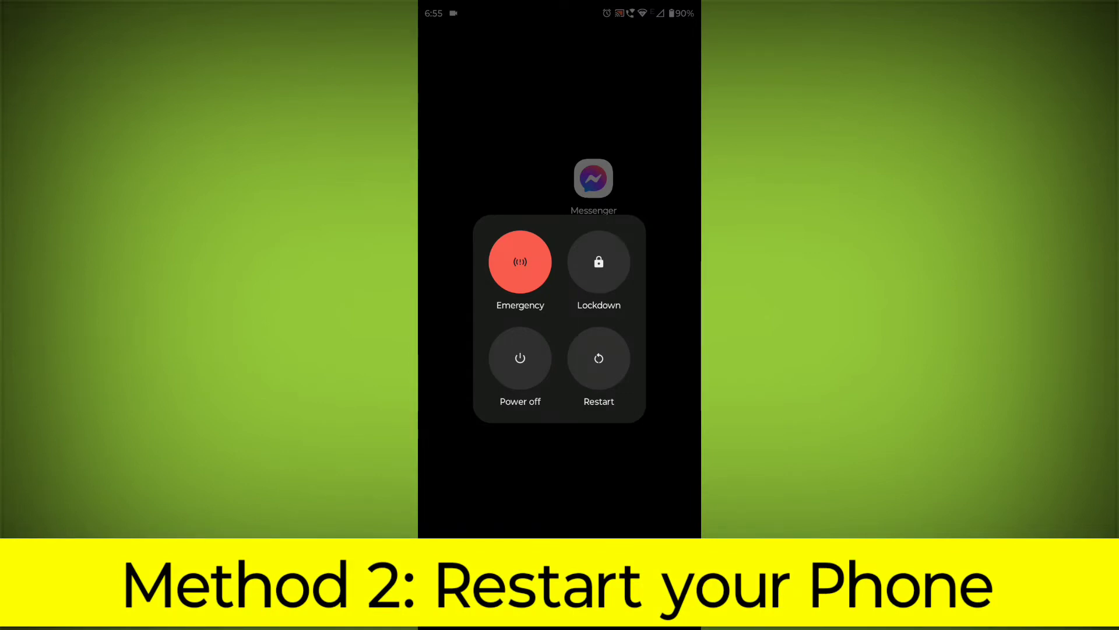
Step: Restart the phone from the power menu and return to the home screen
left_click(598, 358)
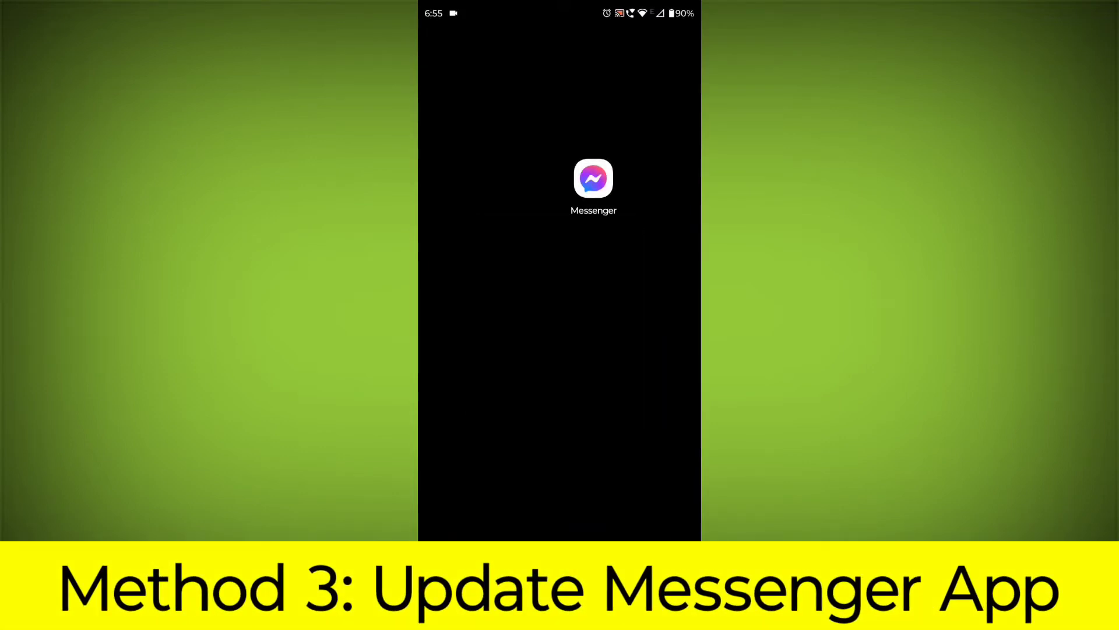
left_click(594, 178)
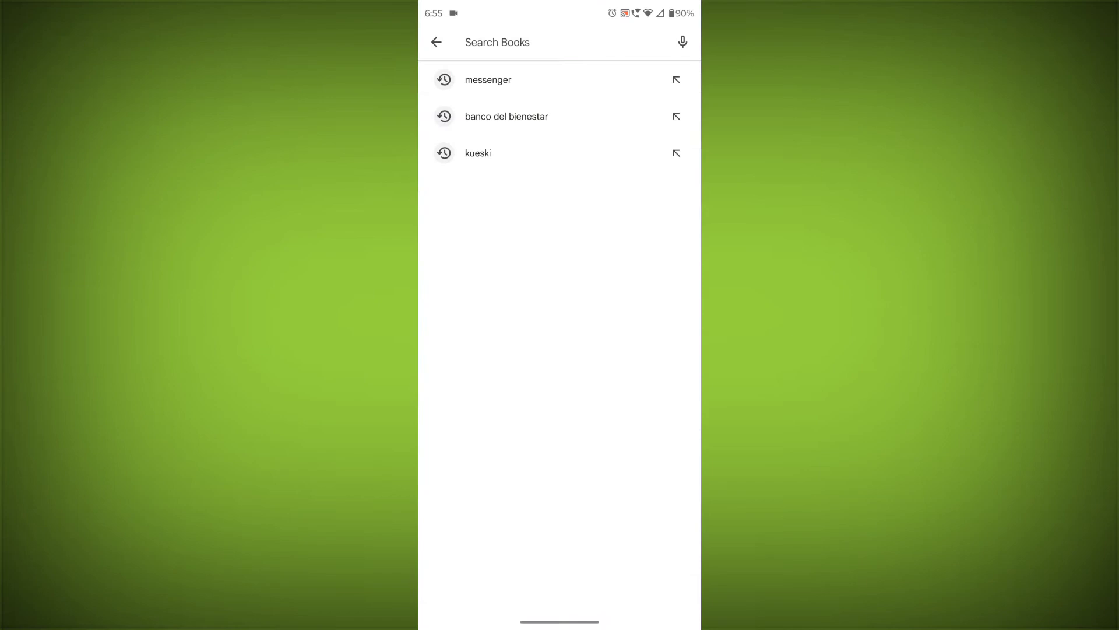
type("mes")
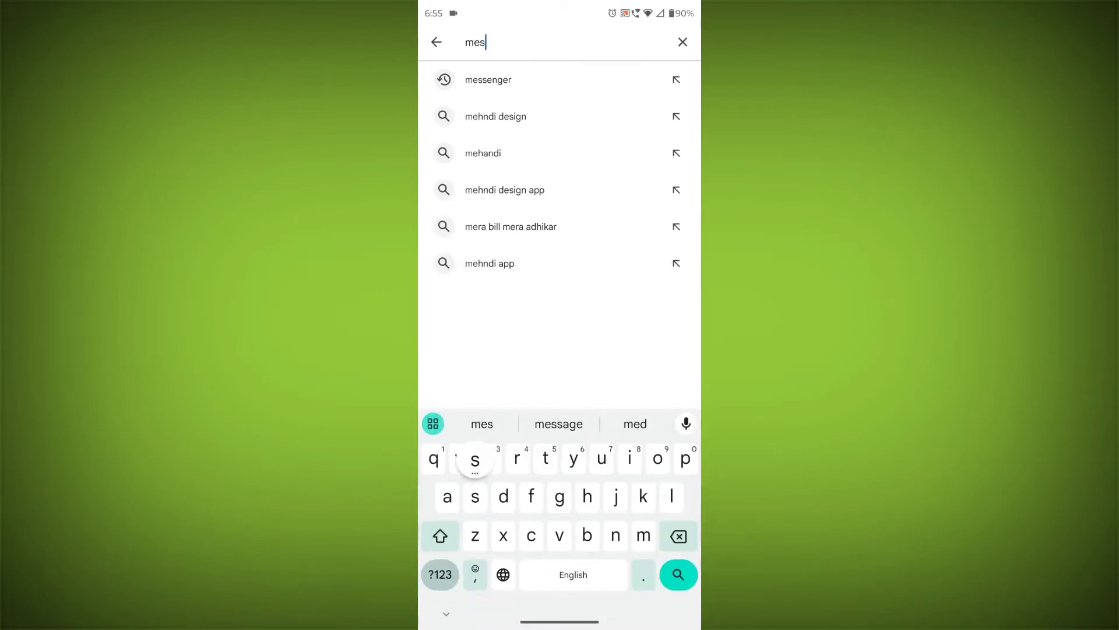
left_click(489, 80)
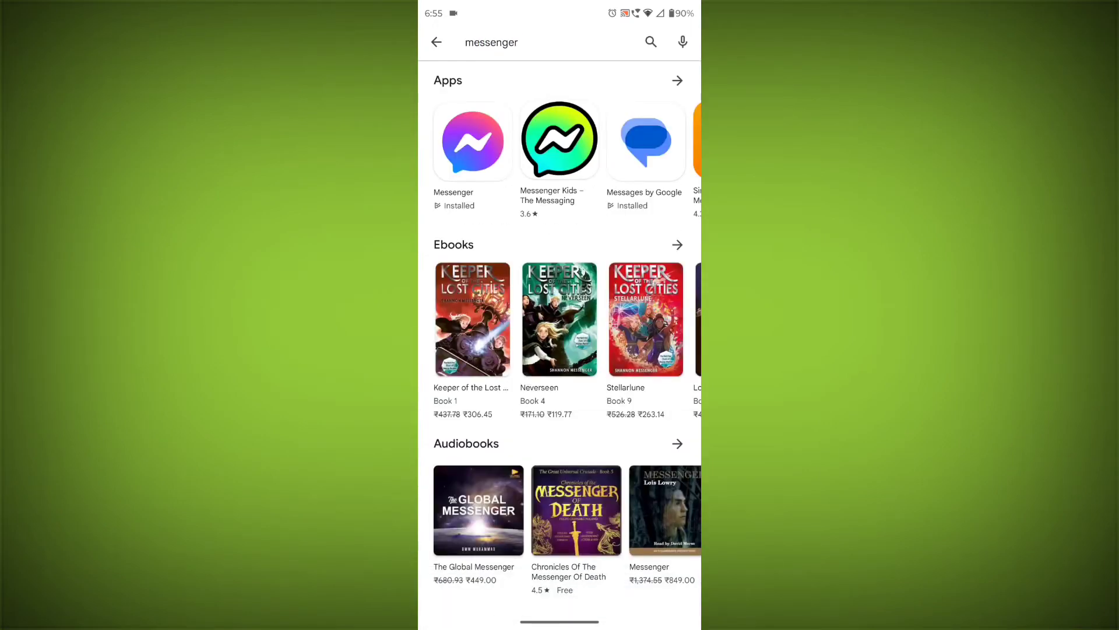
left_click(471, 140)
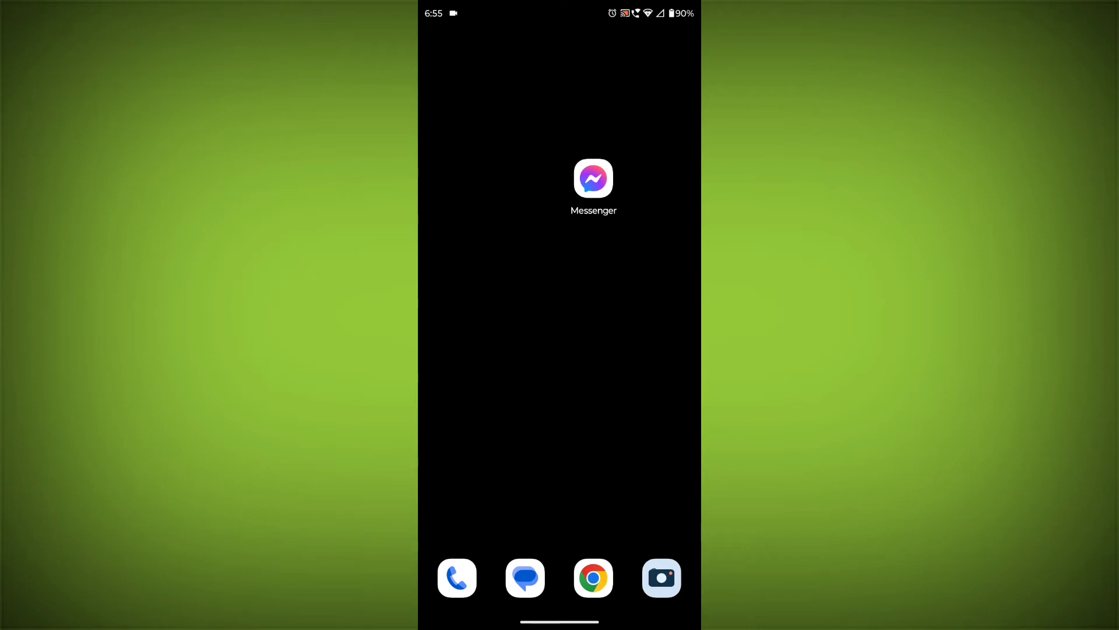
Step: Force-stop Messenger via App info and open its Storage & cache page
left_click(594, 178)
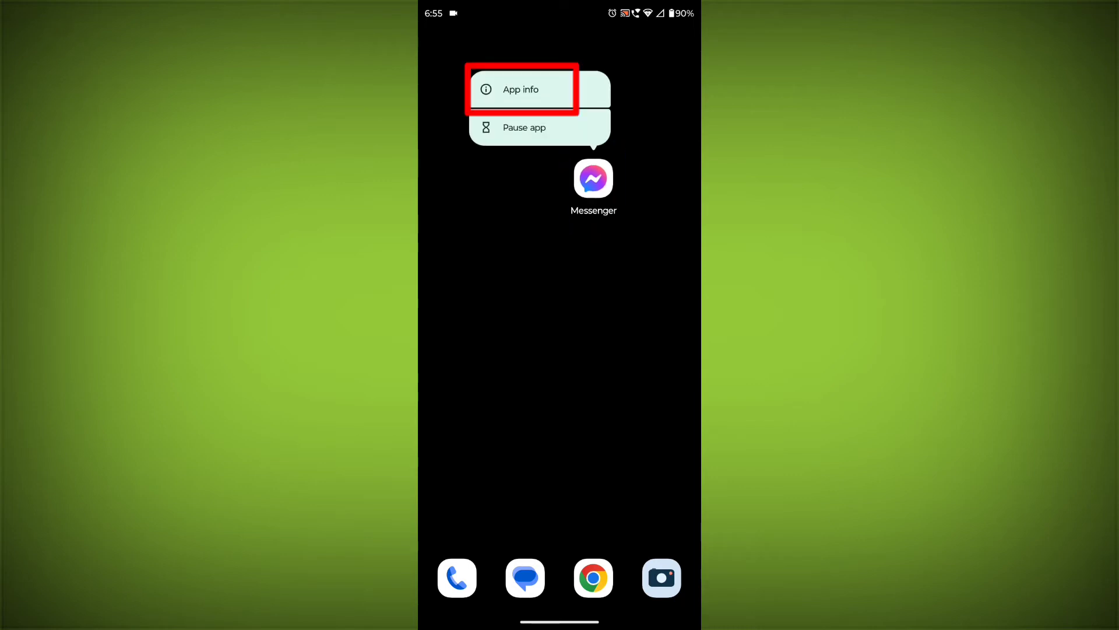
left_click(520, 89)
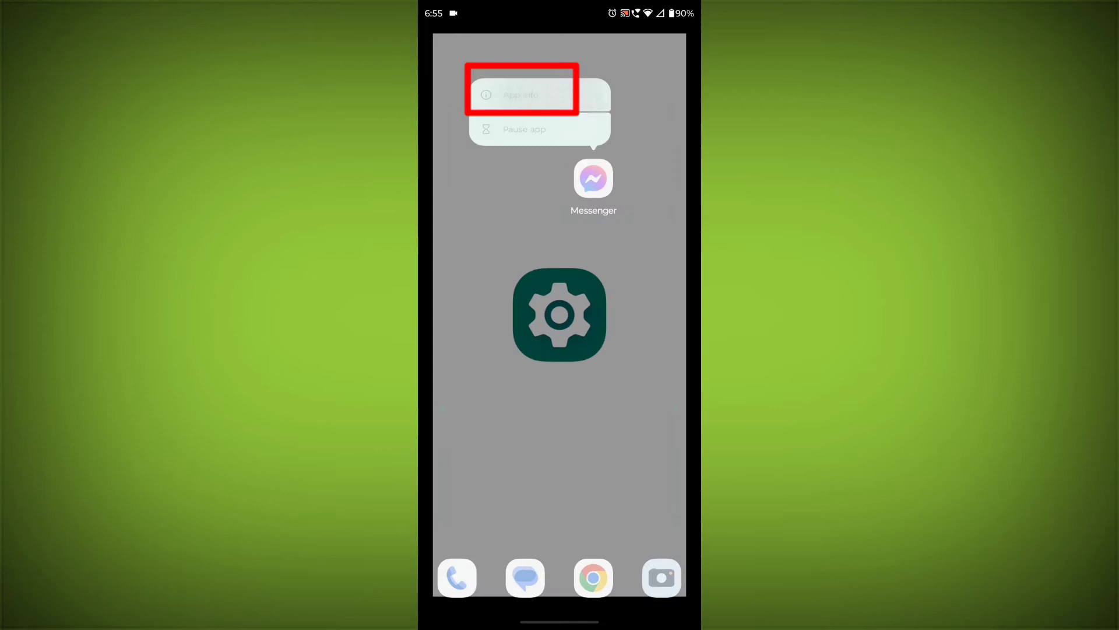
left_click(521, 94)
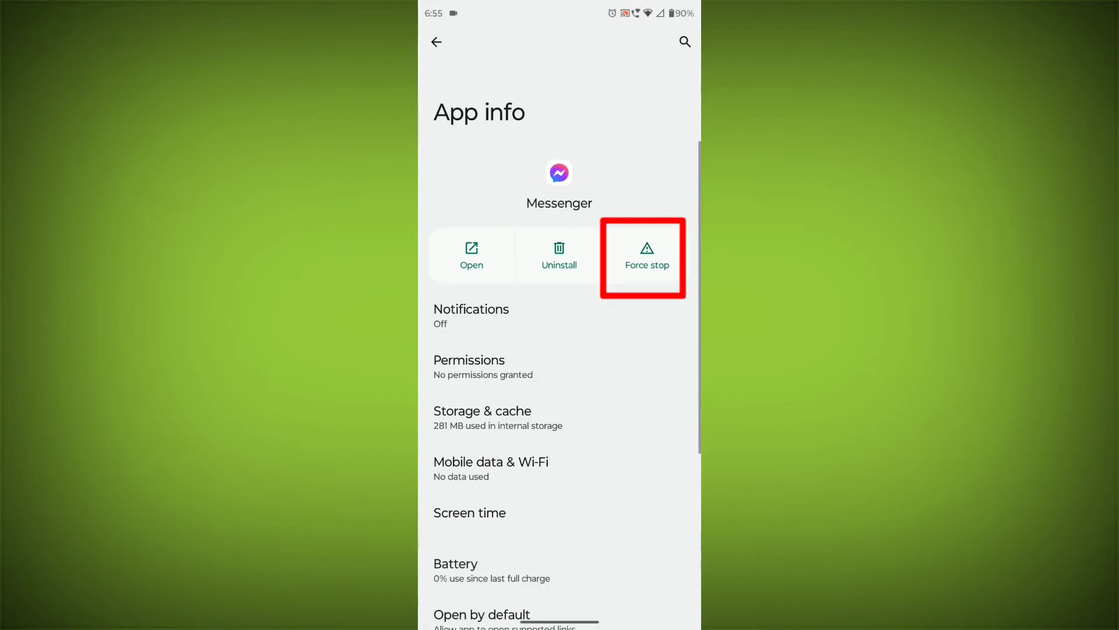
left_click(645, 257)
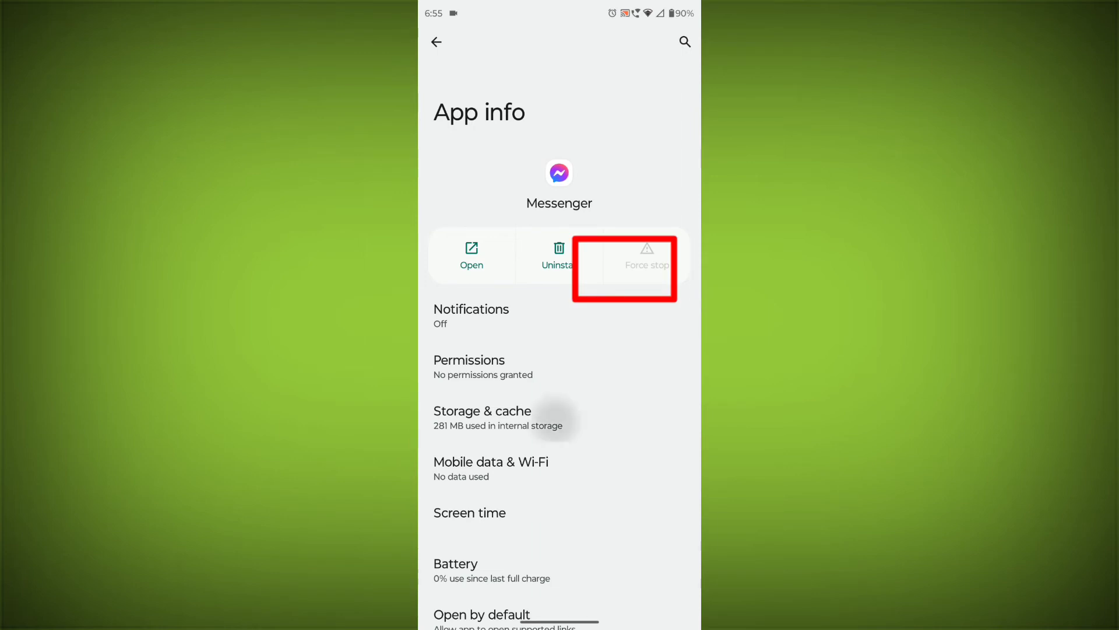
left_click(482, 417)
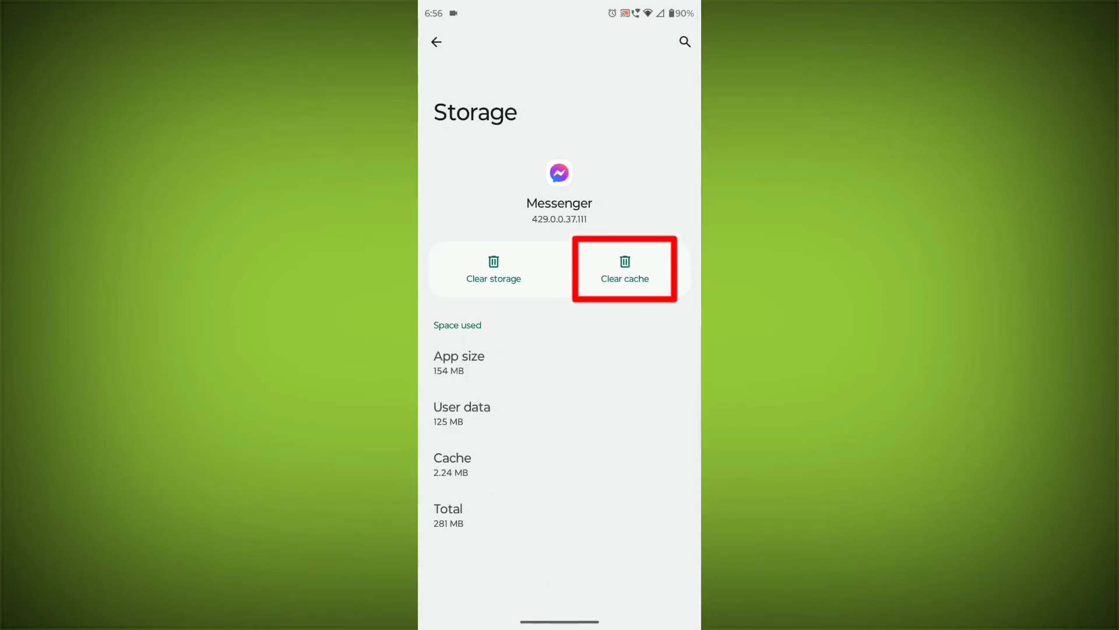
Step: Clear Messenger's 2.24 MB cache to 0 B, then clear its storage
left_click(623, 270)
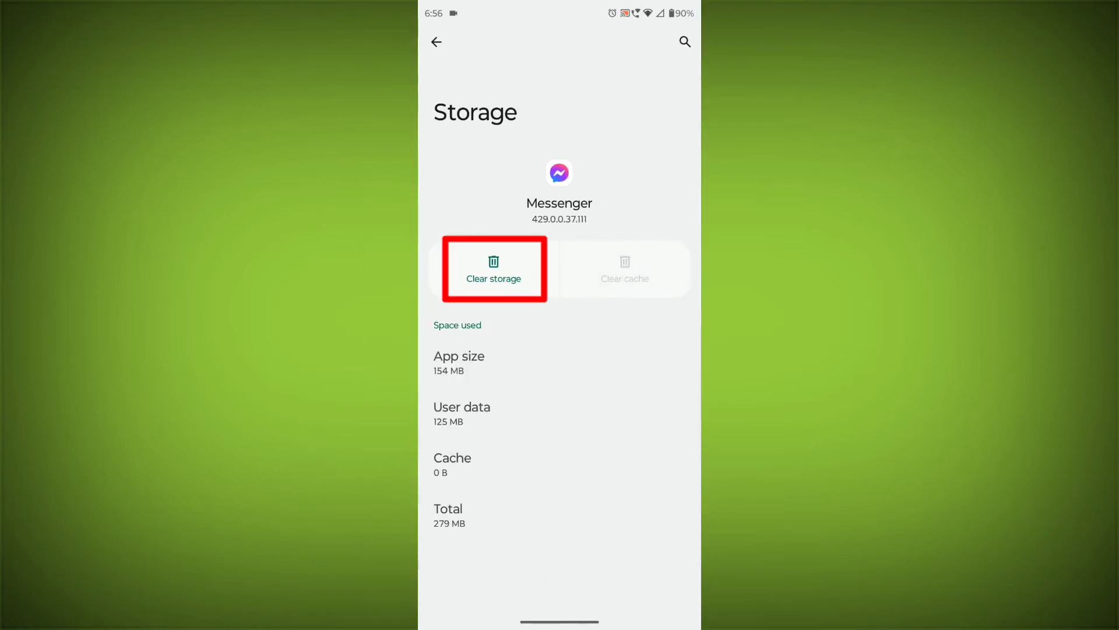
left_click(493, 270)
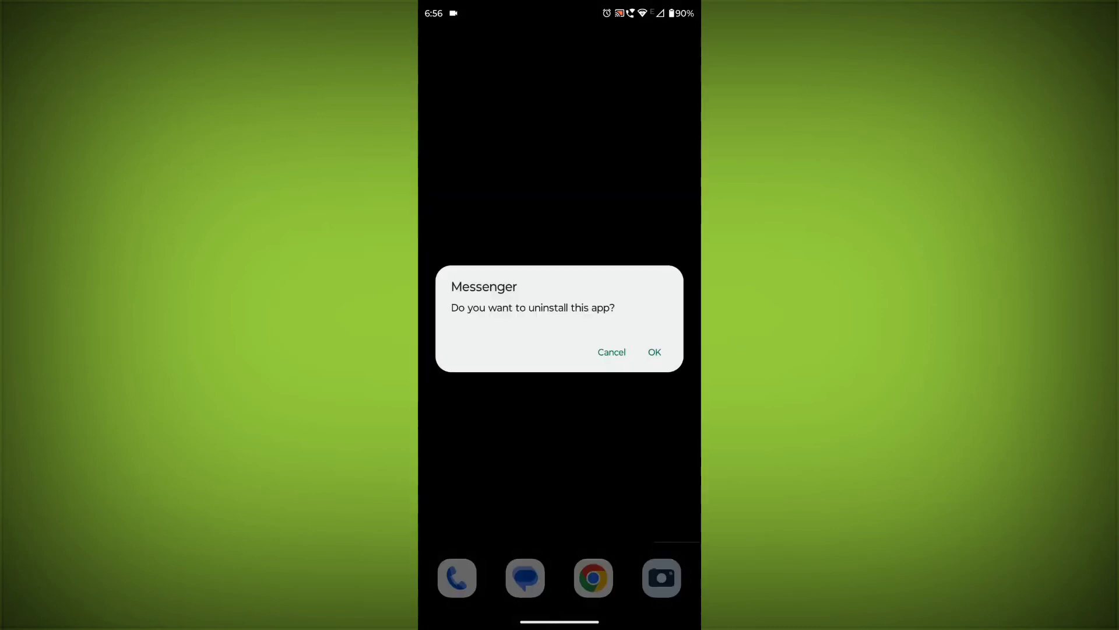
Step: Confirm the prompt to uninstall Messenger, removing it from the home screen
left_click(653, 352)
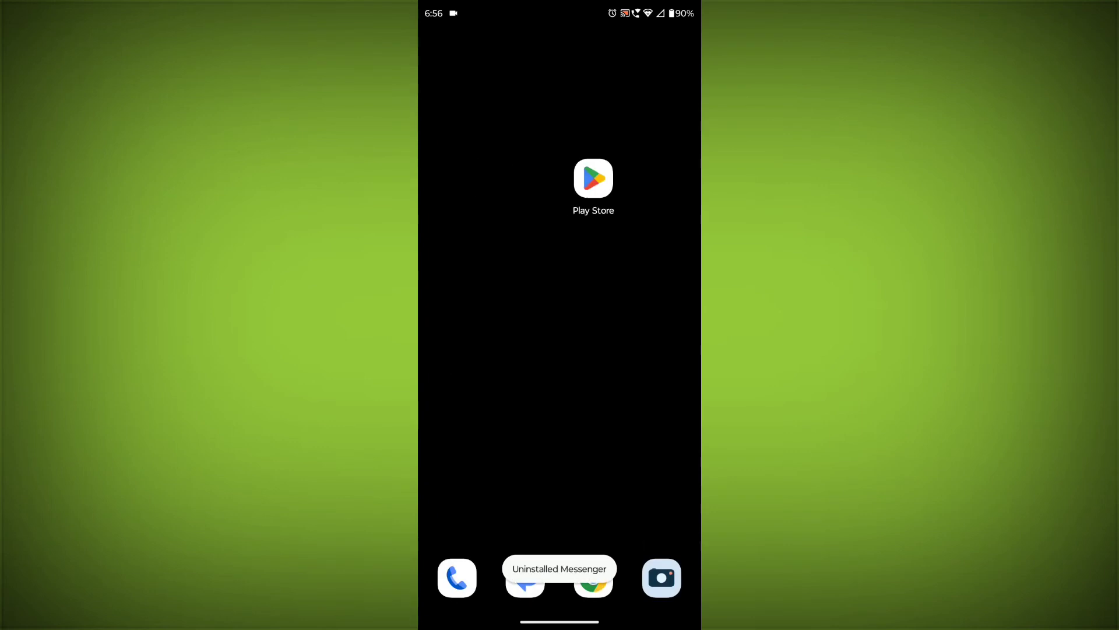